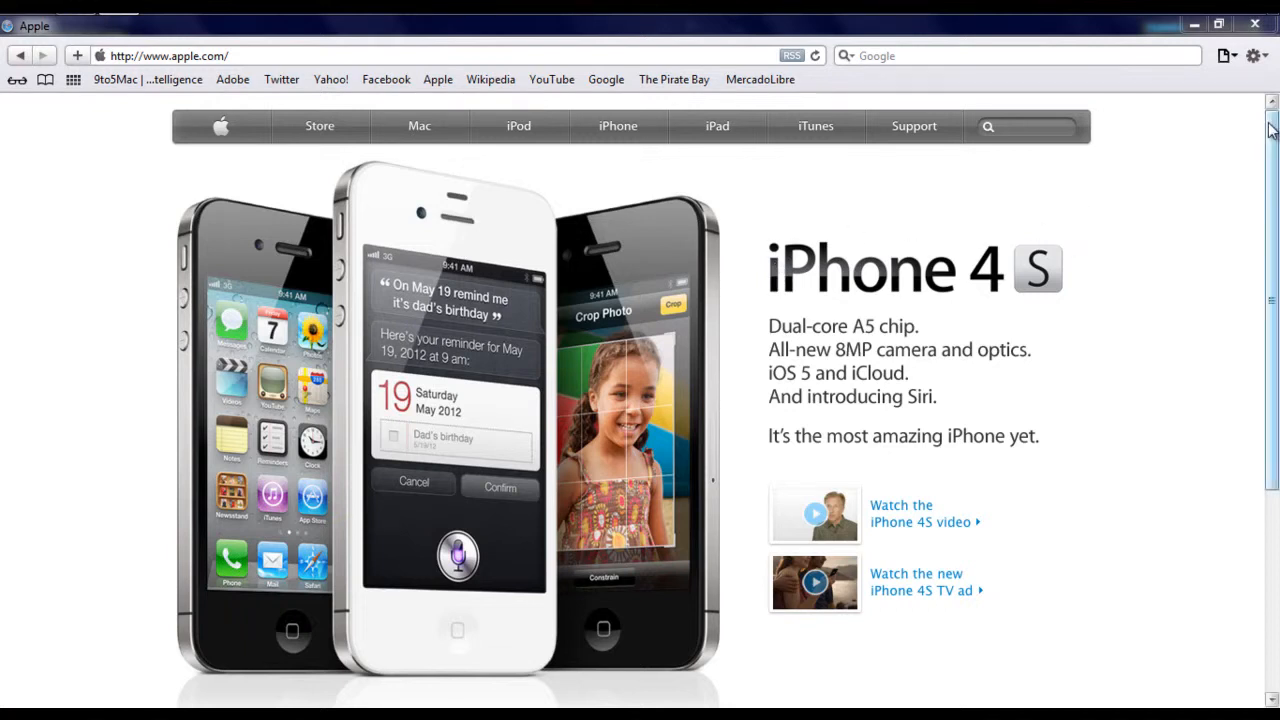
Scroll the apple.com home page down to the OS X Mountain Lion promo tile.
scroll(down, 3)
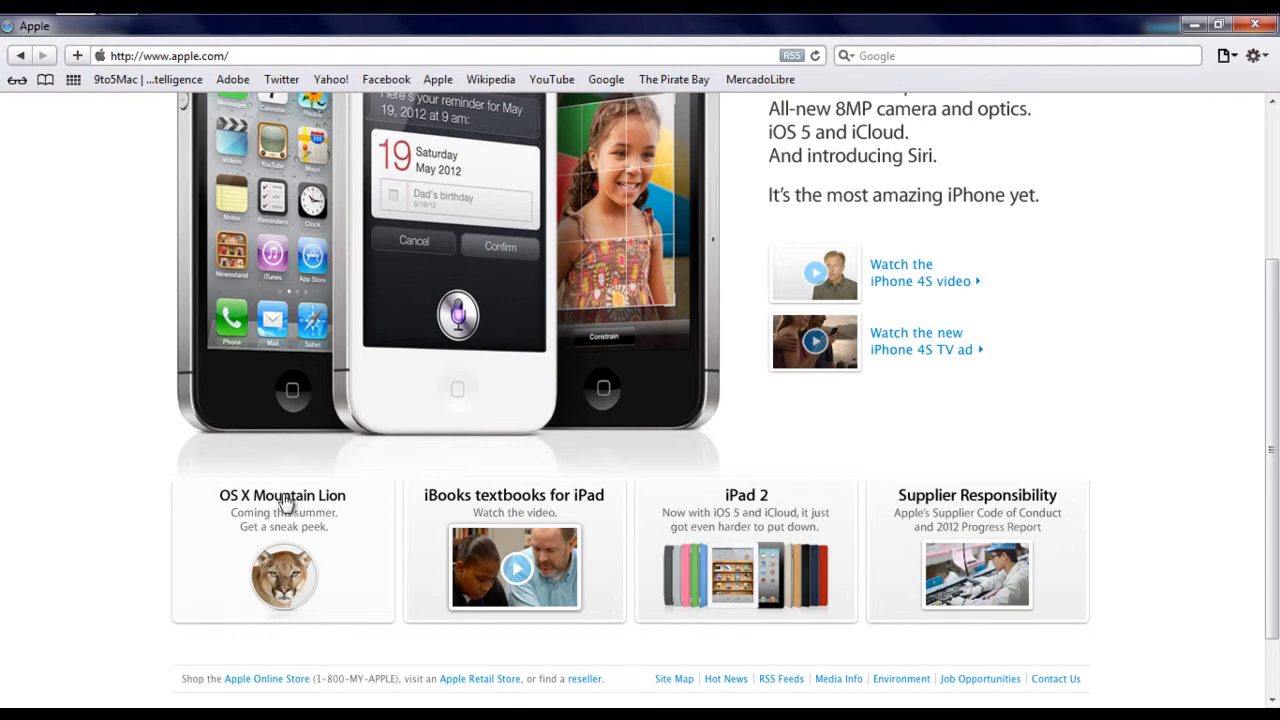
Open the OS X Mountain Lion Sneak Peek page and scroll to its slideshow.
click(283, 495)
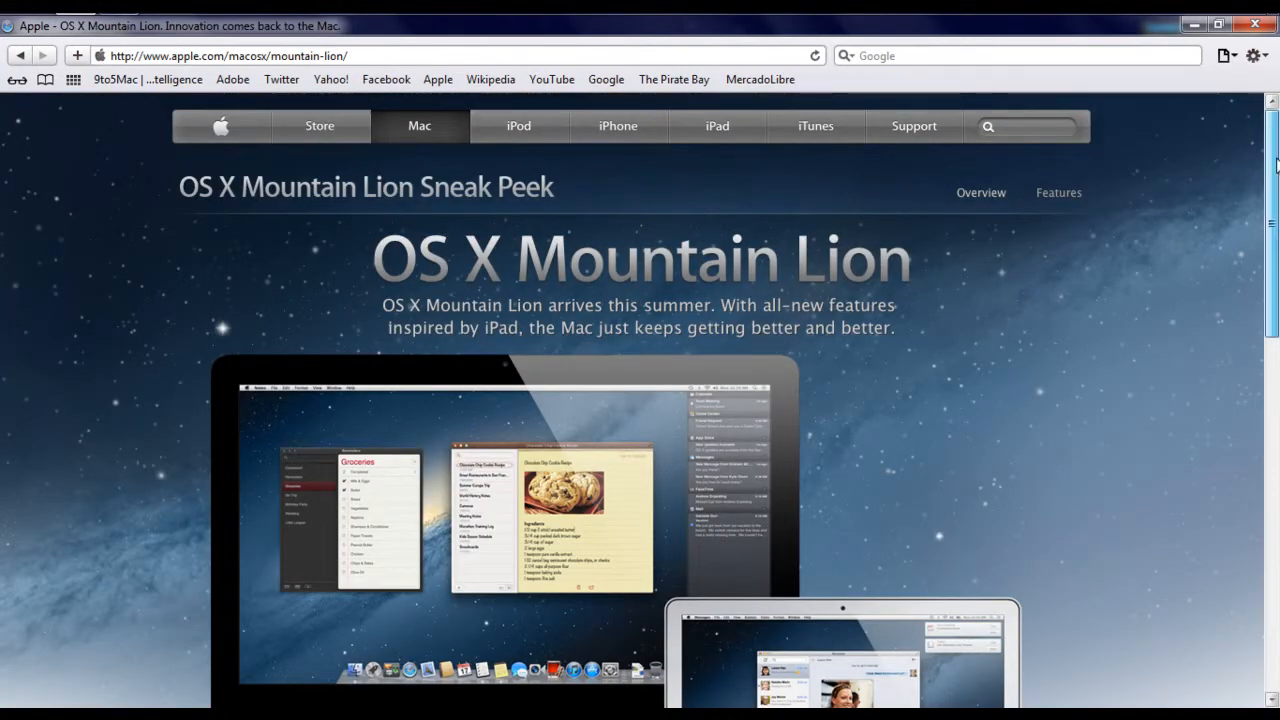
scroll(down, 3)
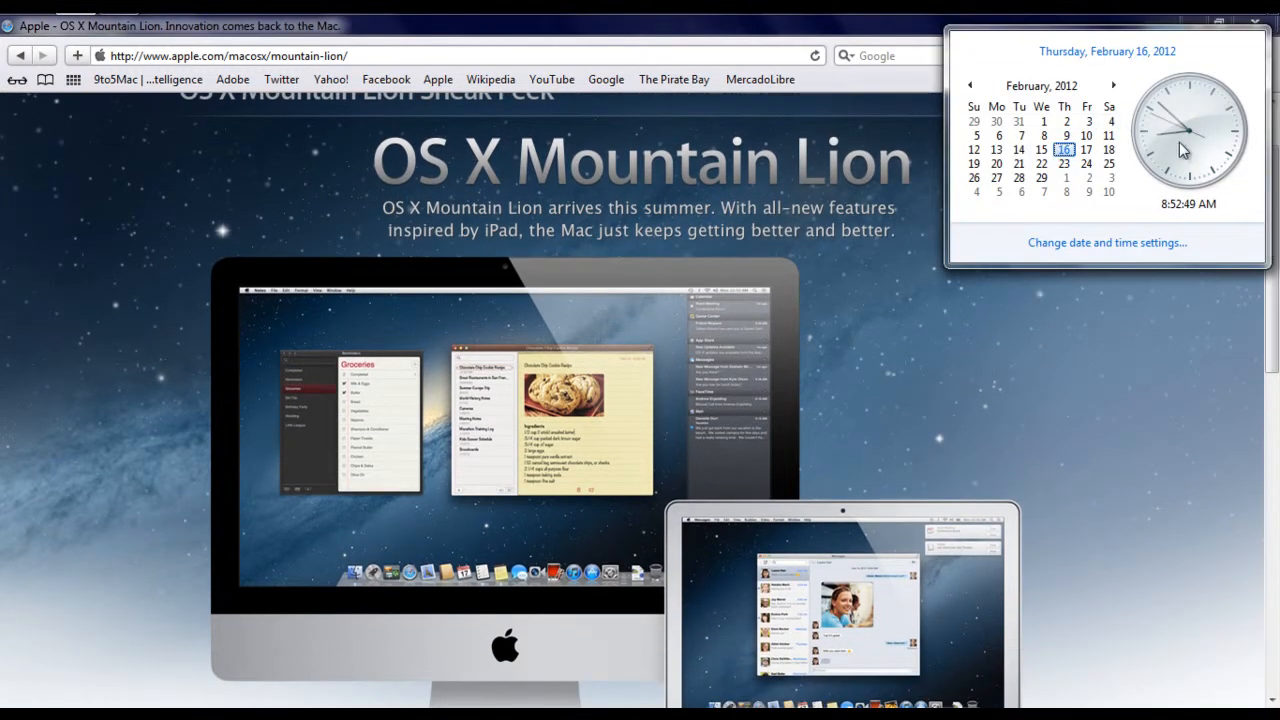
mouse_move(1201, 292)
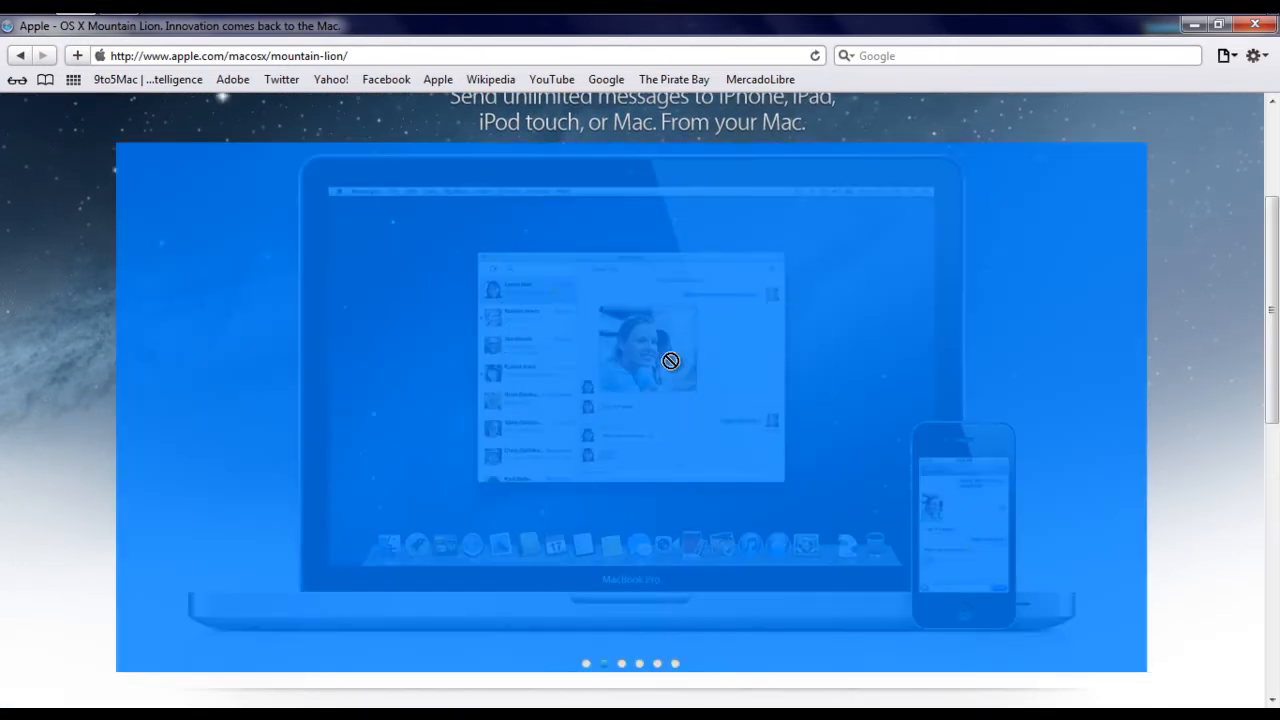
Advance the slideshow past Messages and Notes to the final gaming slide.
click(1107, 361)
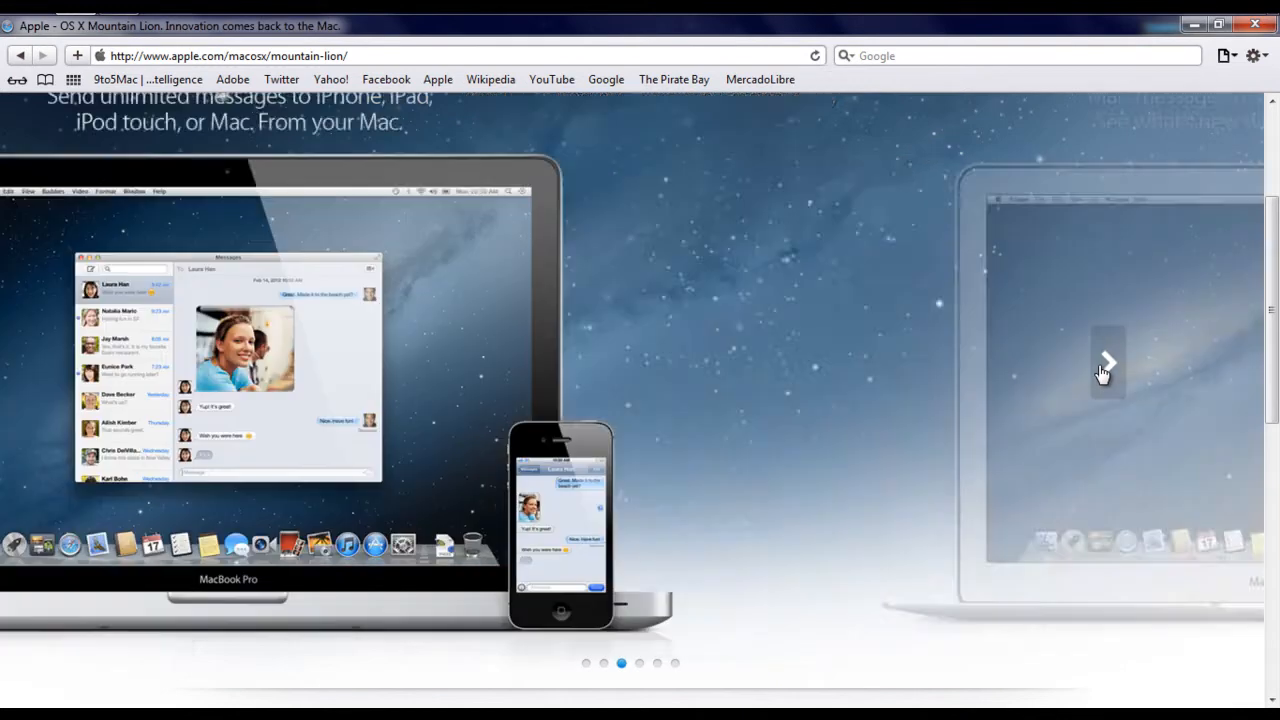
click(1105, 362)
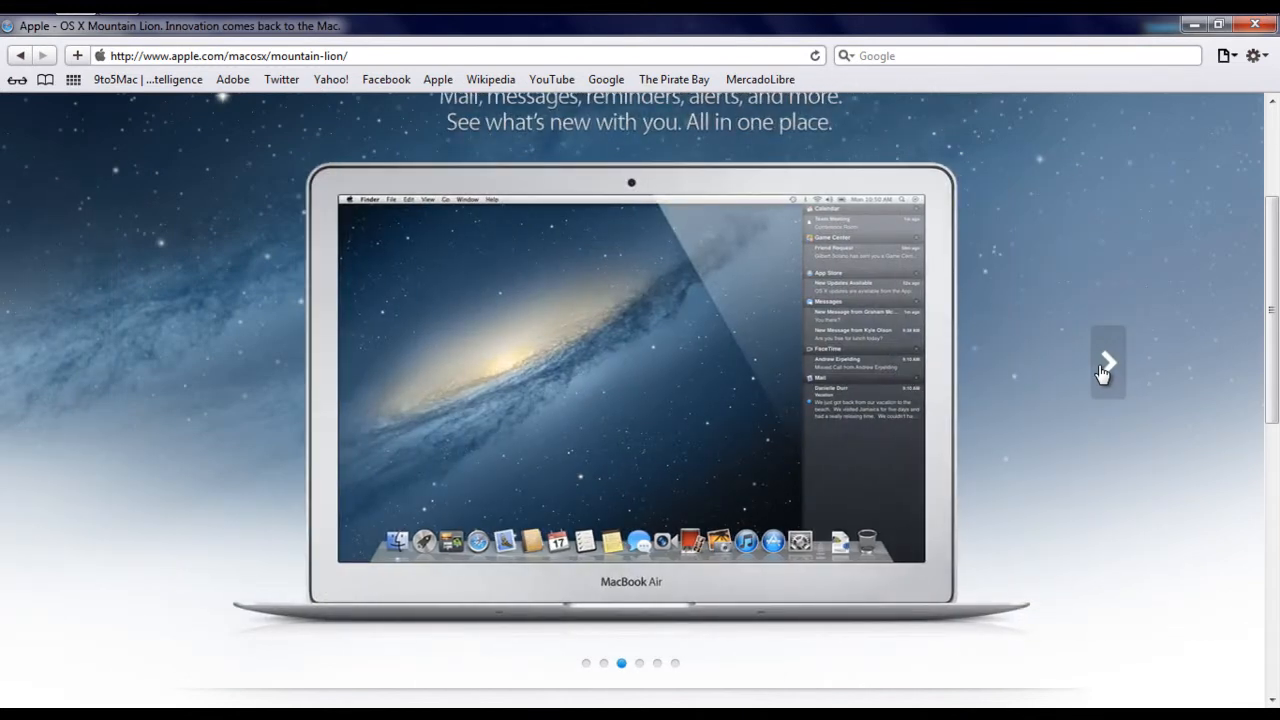
click(1107, 361)
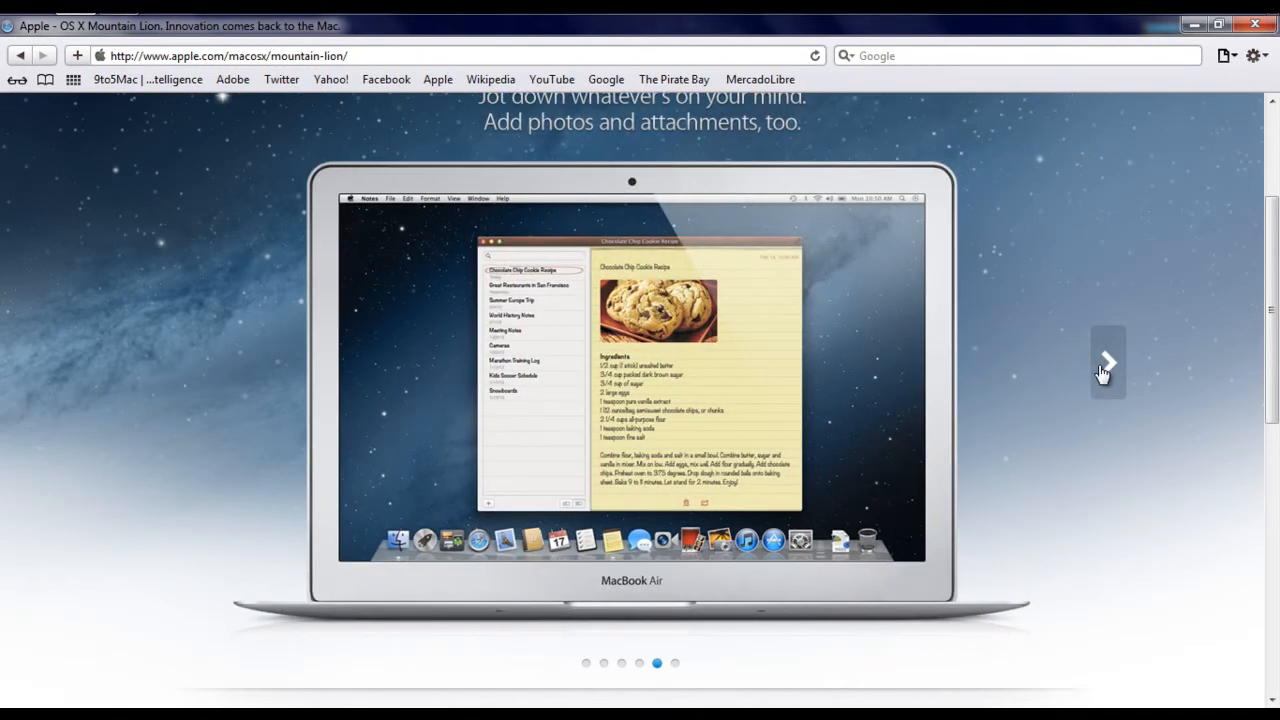
click(1107, 361)
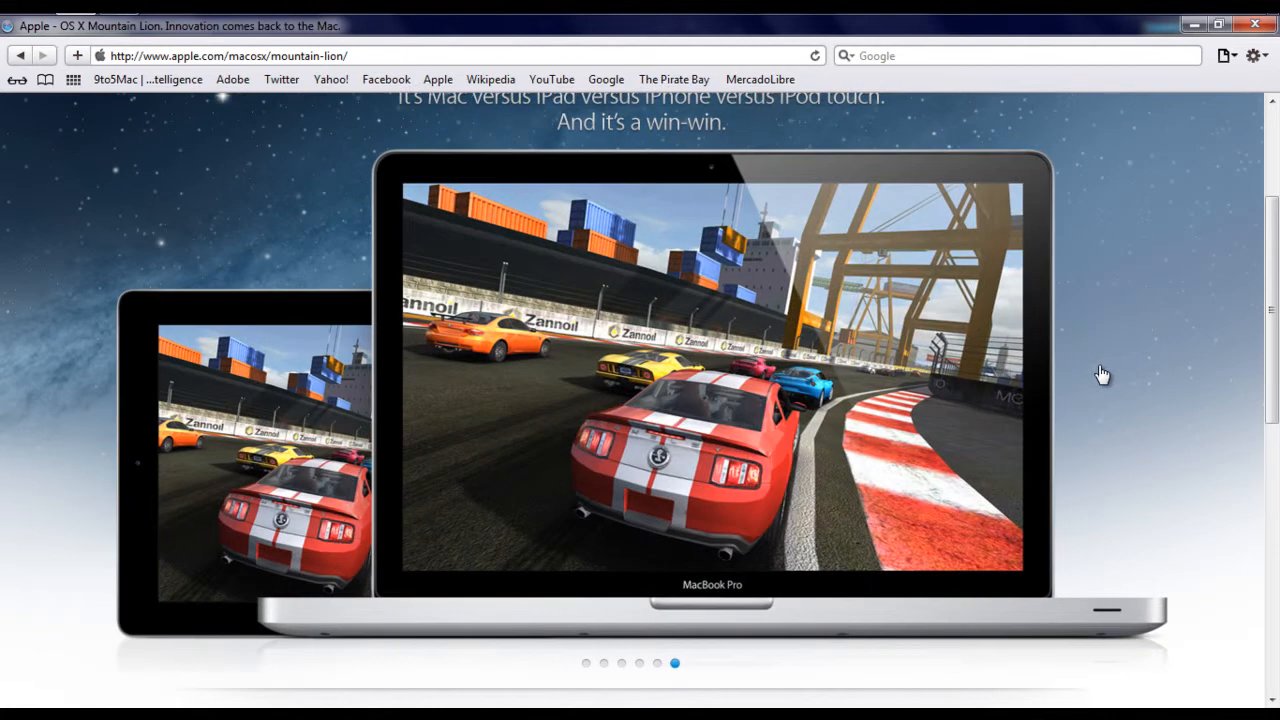
scroll(down, 3)
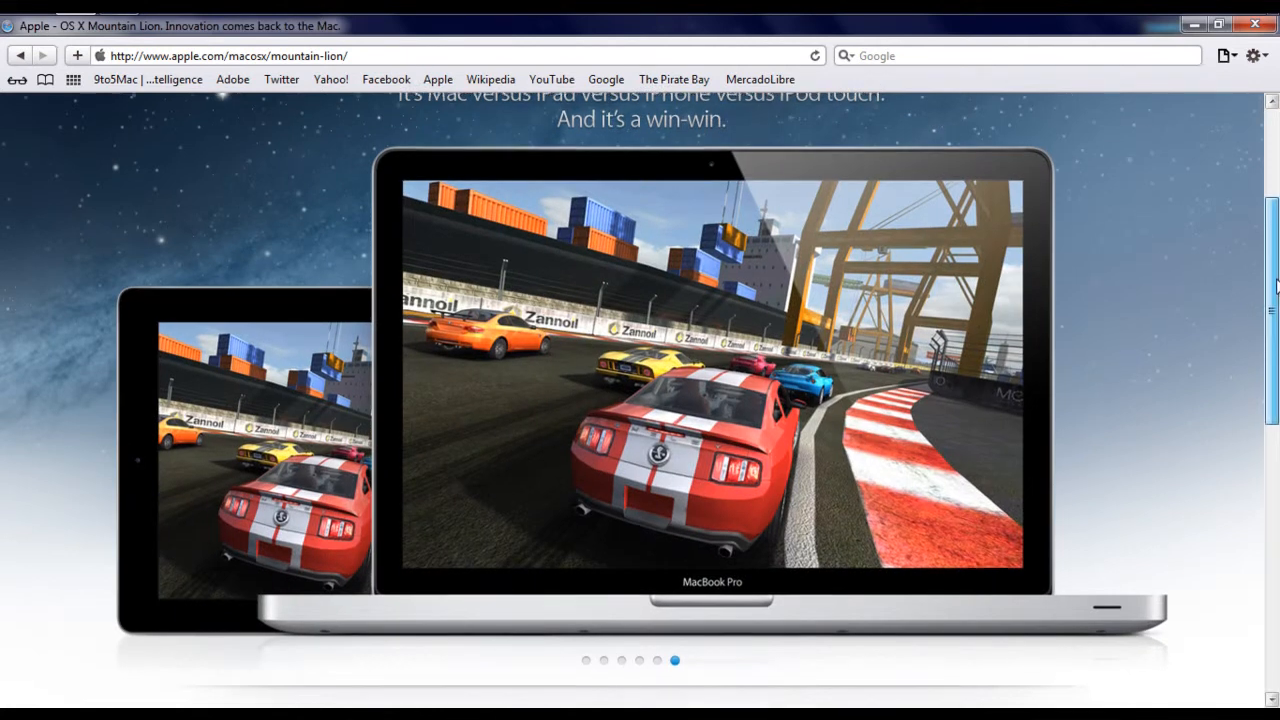
scroll(down, 3)
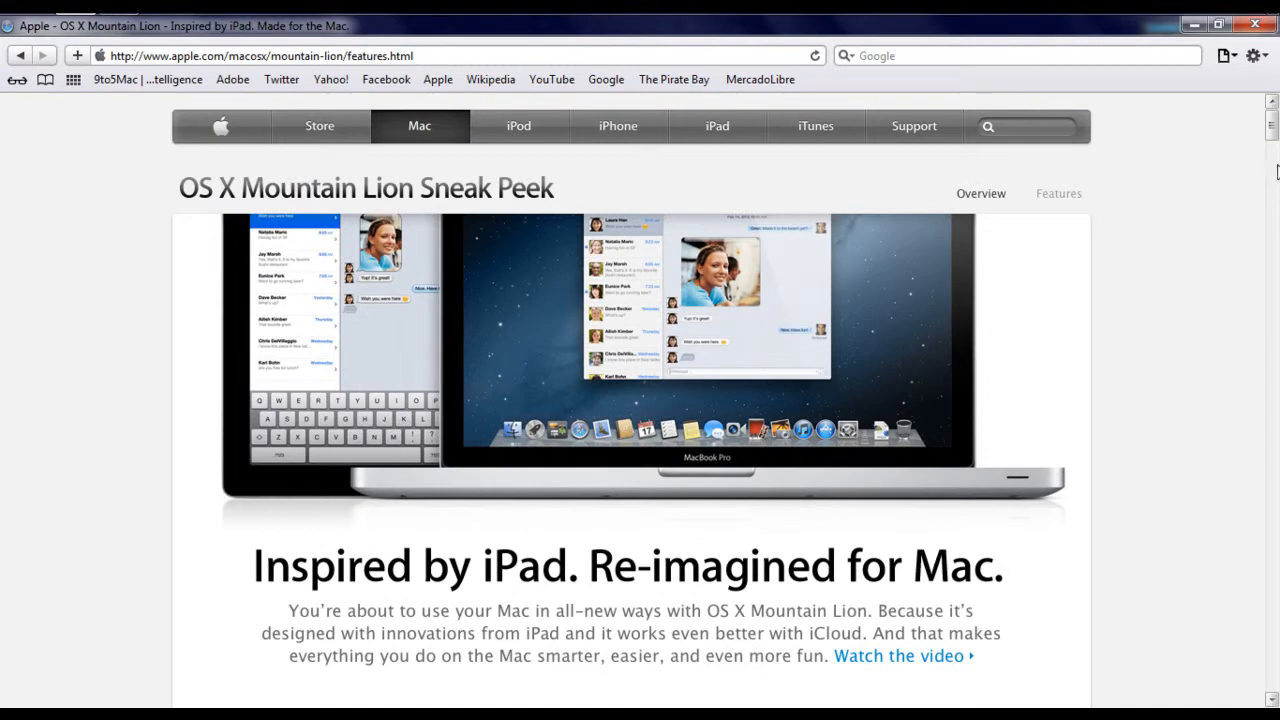
Scroll the Features page down to the ten feature tiles and iCloud section.
scroll(down, 3)
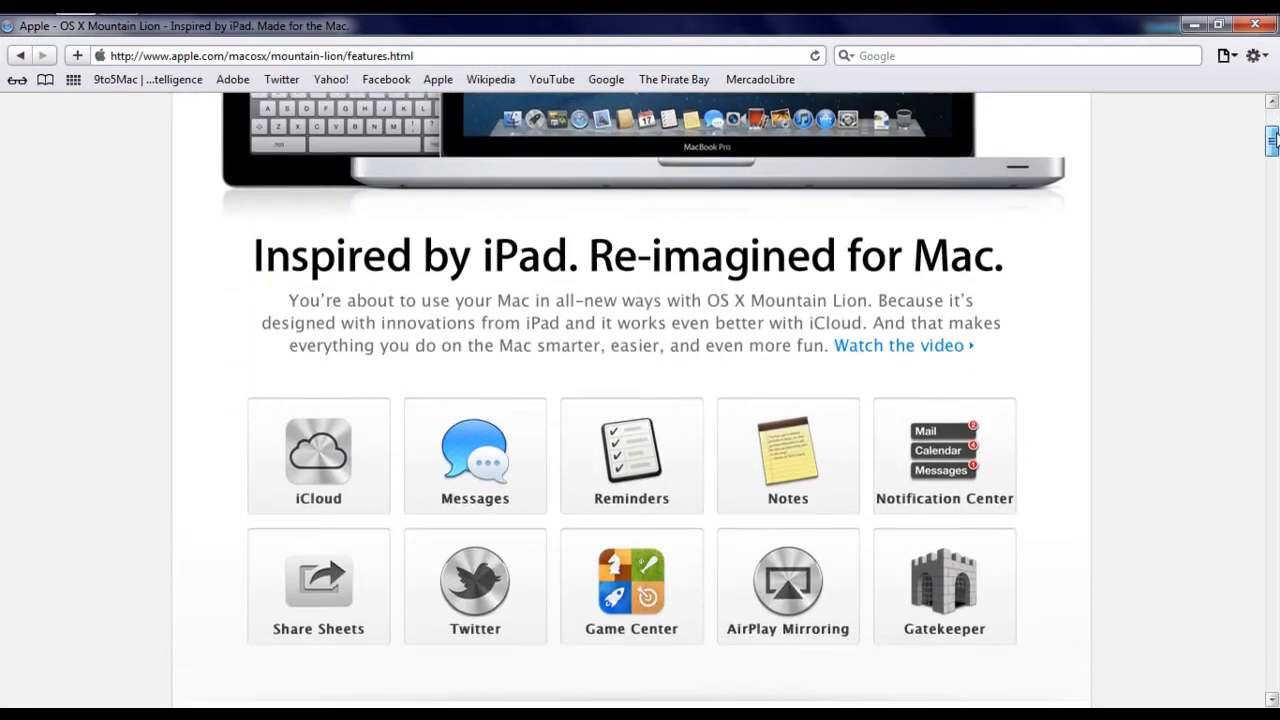
scroll(down, 3)
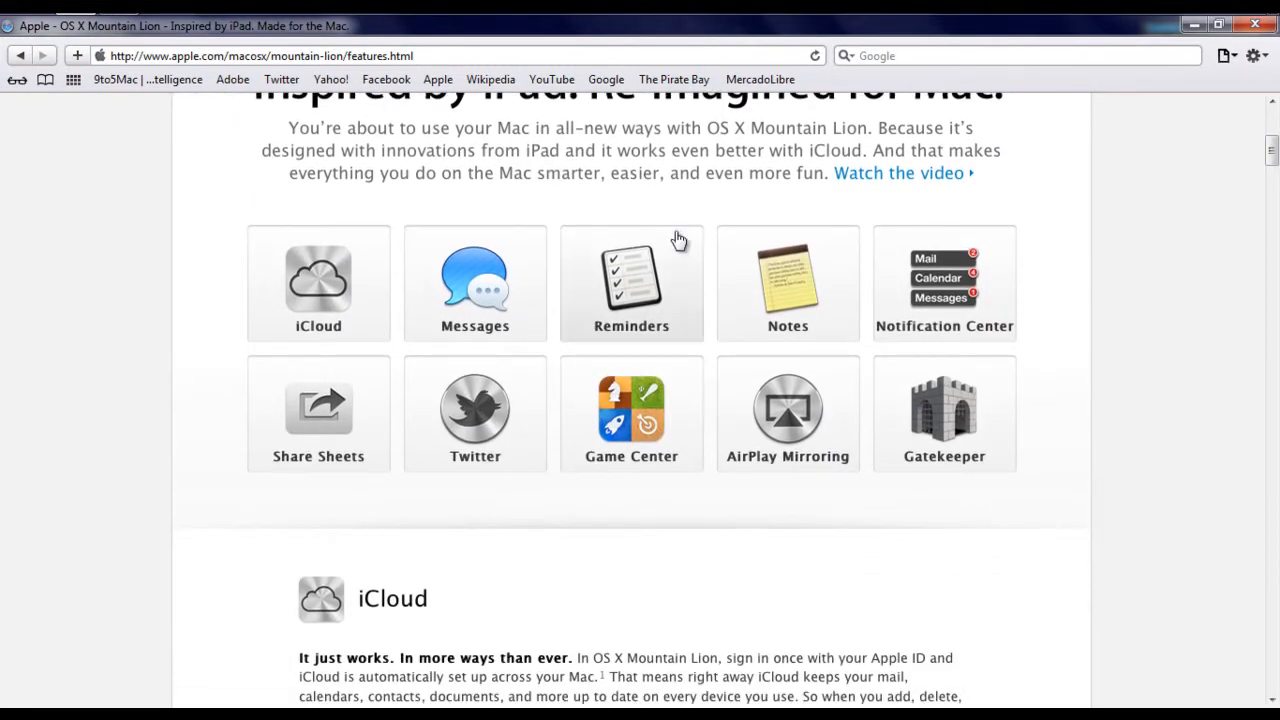
mouse_move(787, 410)
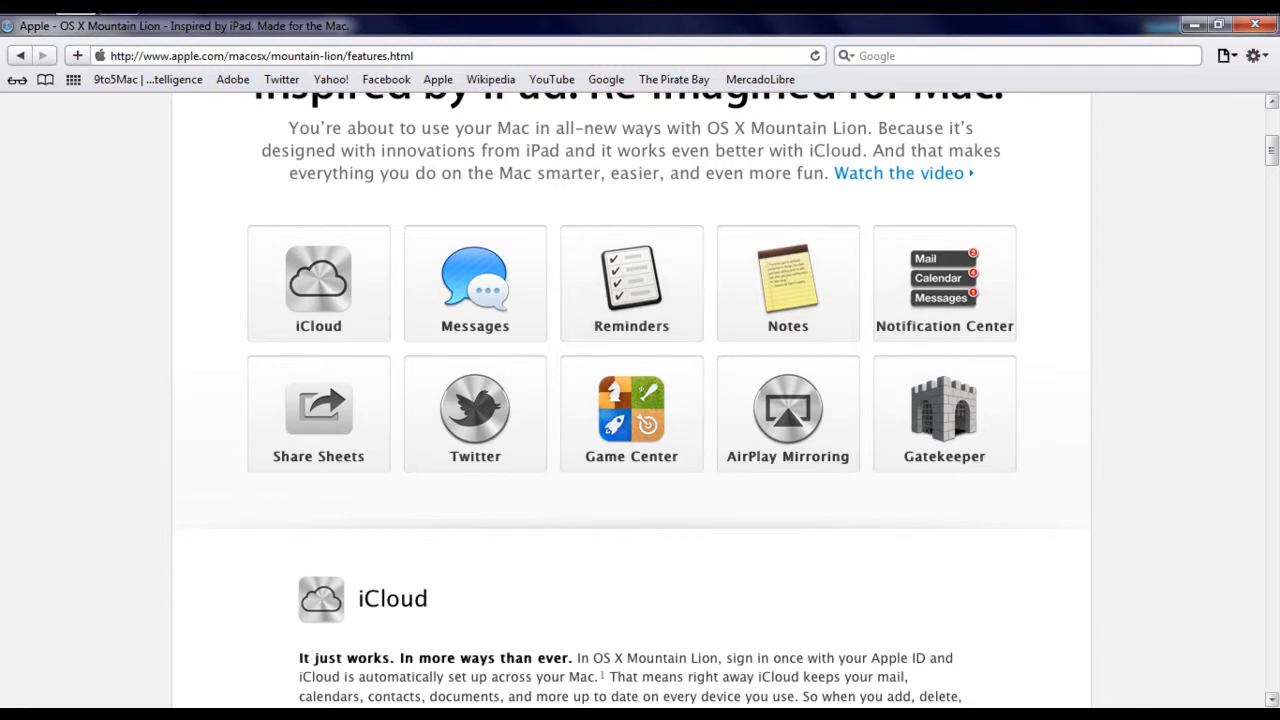
Scroll past Share Sheets, Game Center and Gatekeeper to the bottom download offers.
scroll(down, 3)
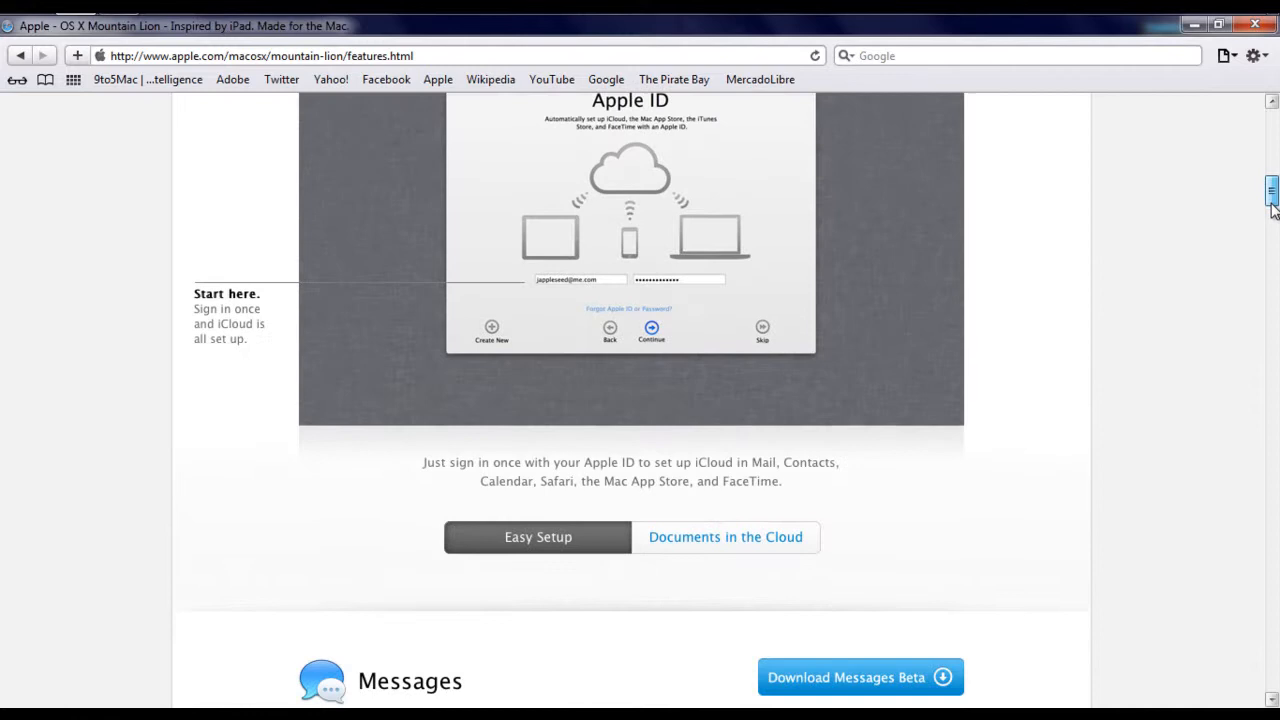
scroll(down, 3)
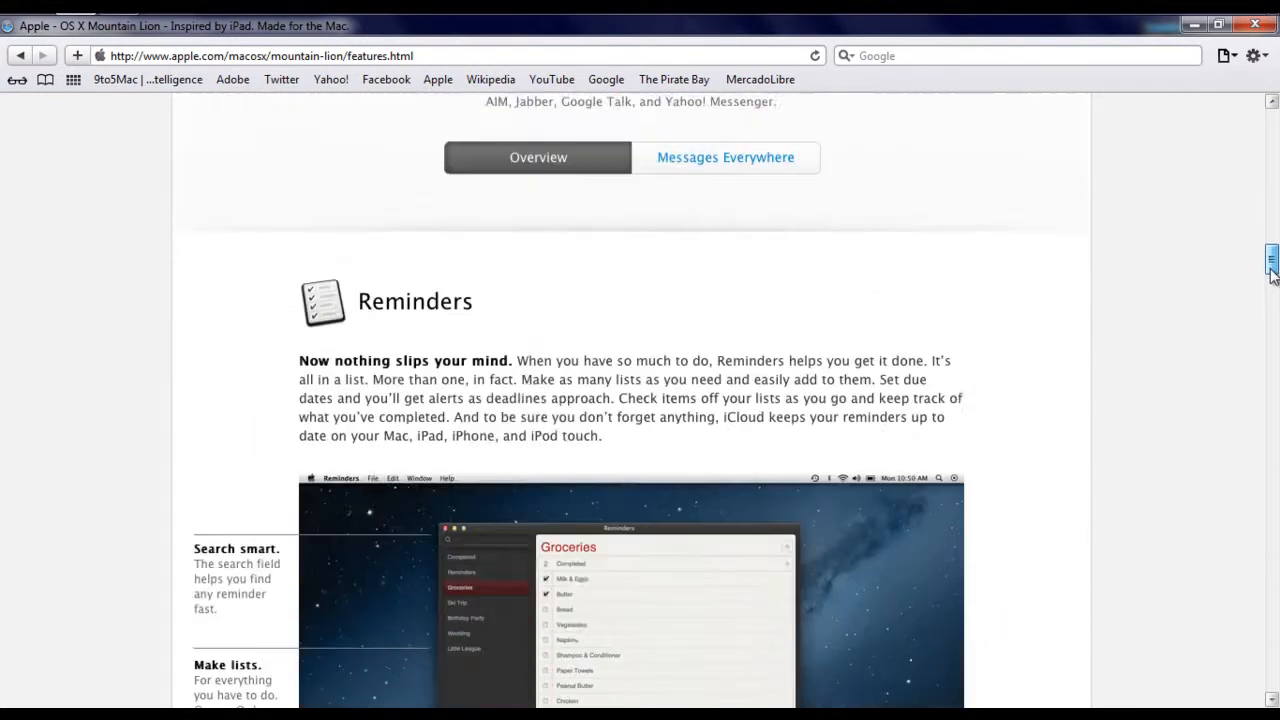
scroll(down, 3)
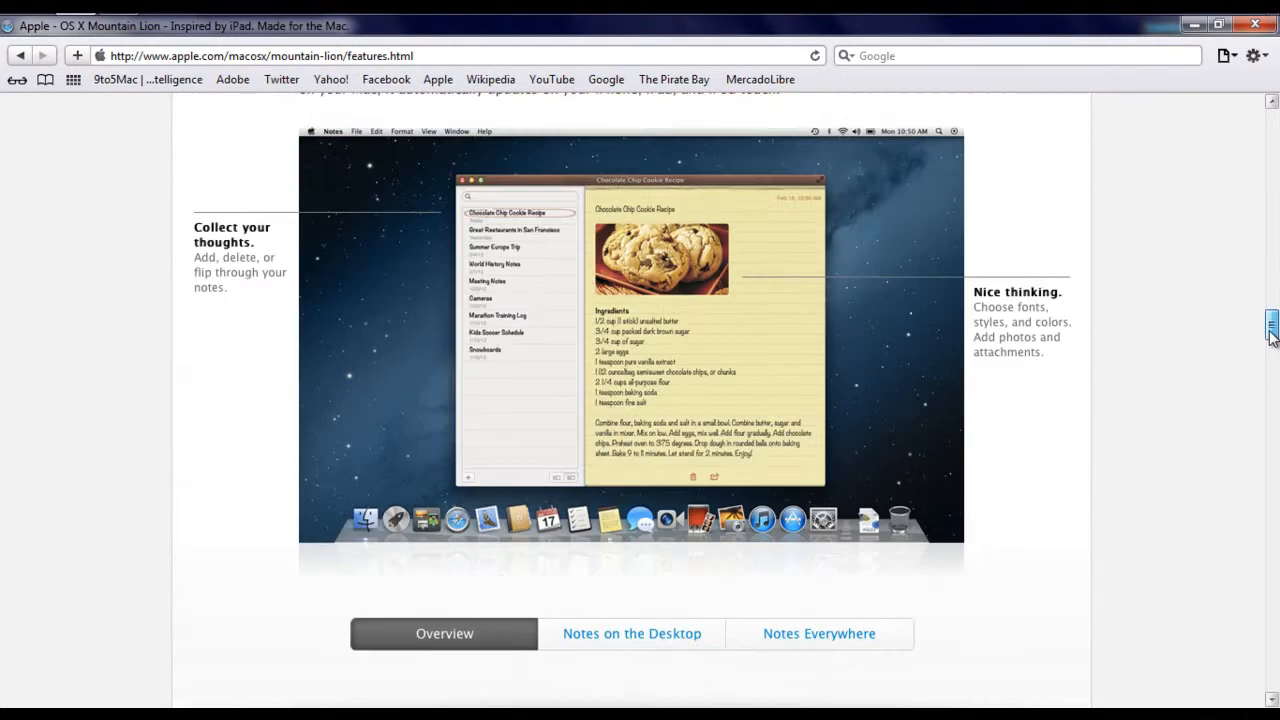
scroll(down, 3)
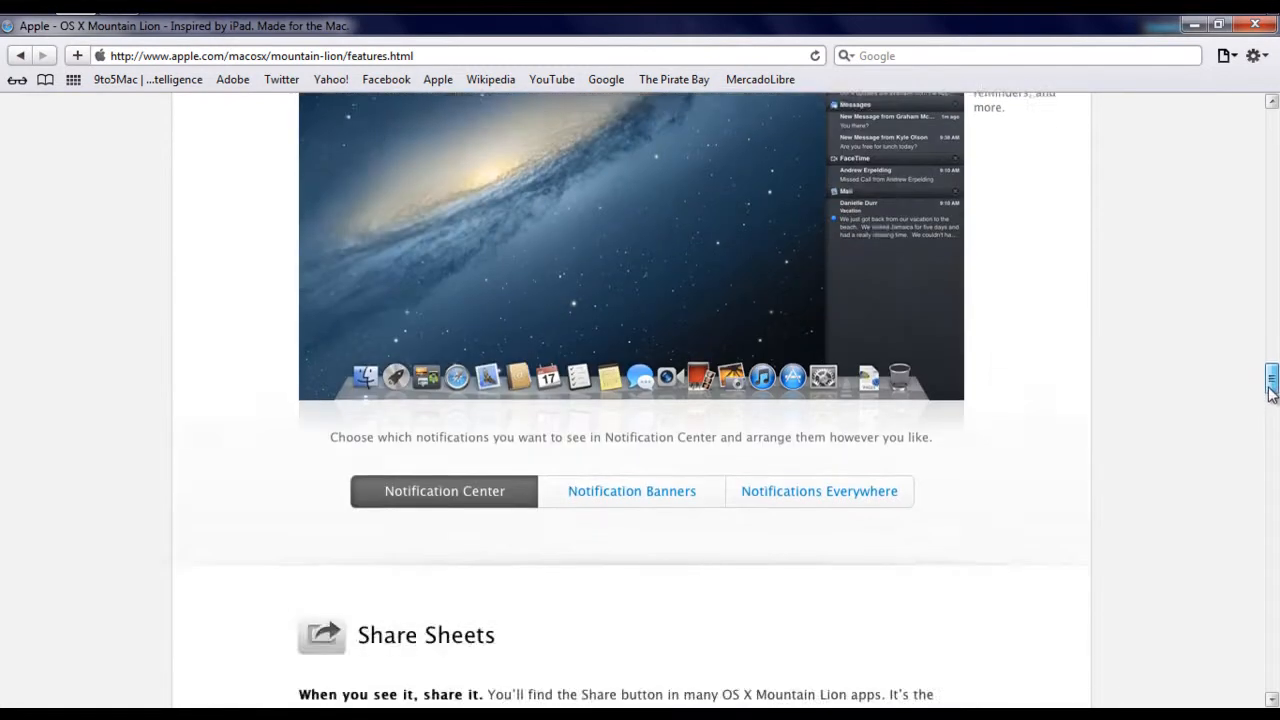
scroll(up, 3)
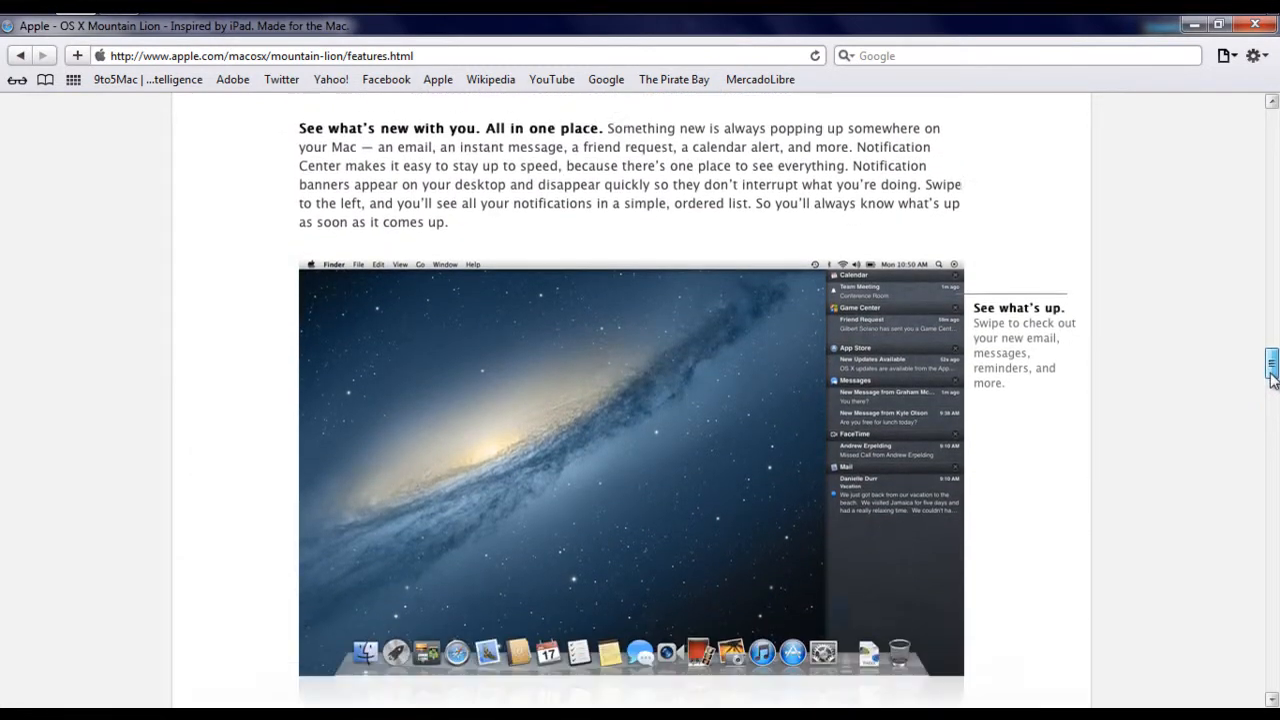
scroll(down, 3)
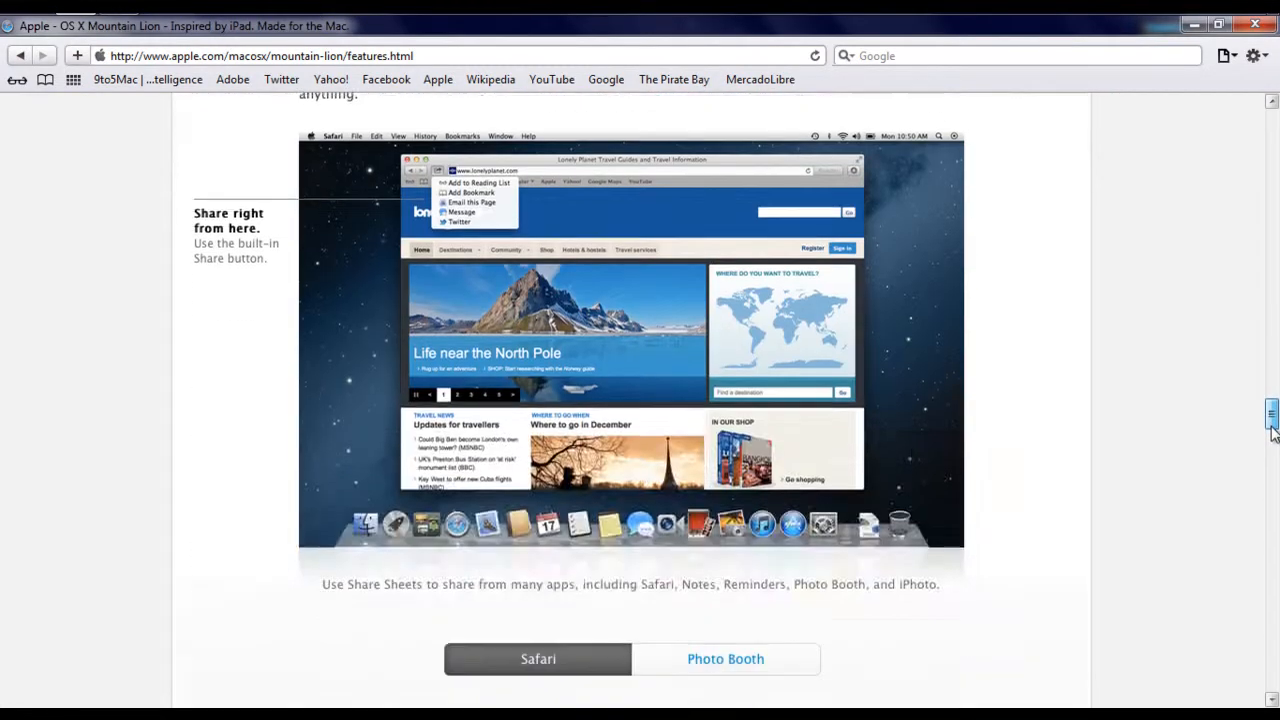
scroll(down, 3)
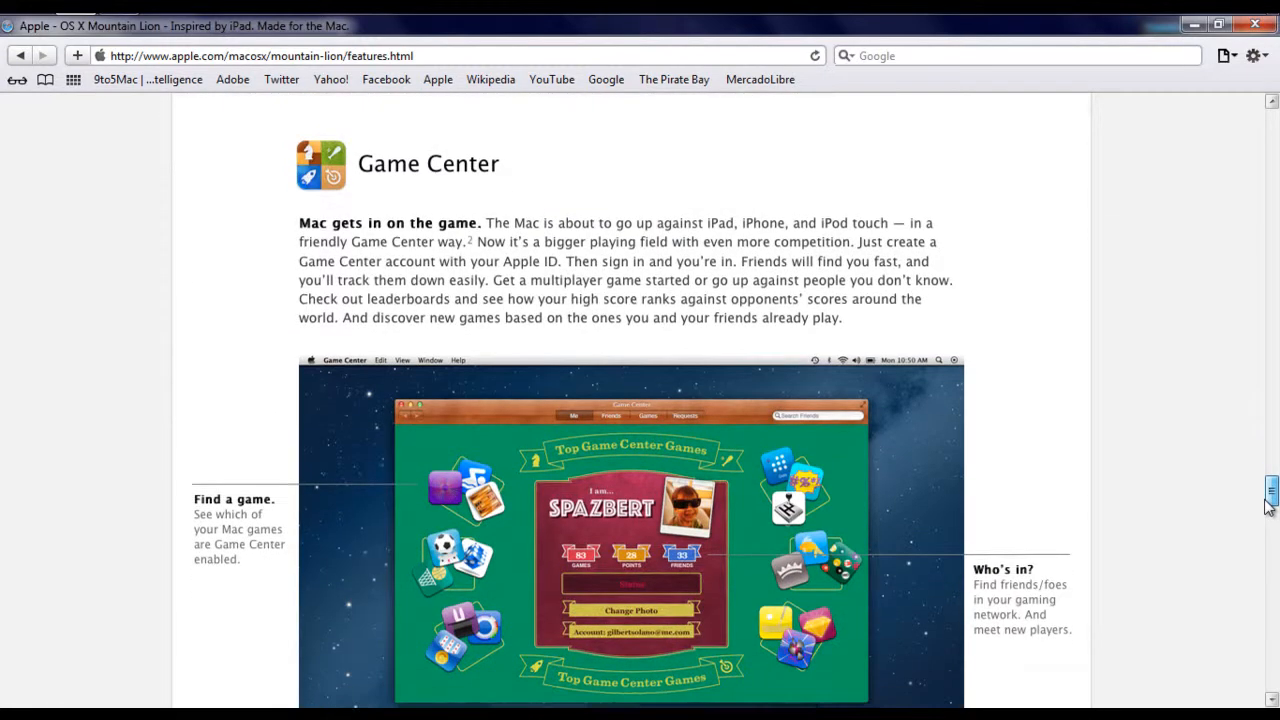
scroll(down, 3)
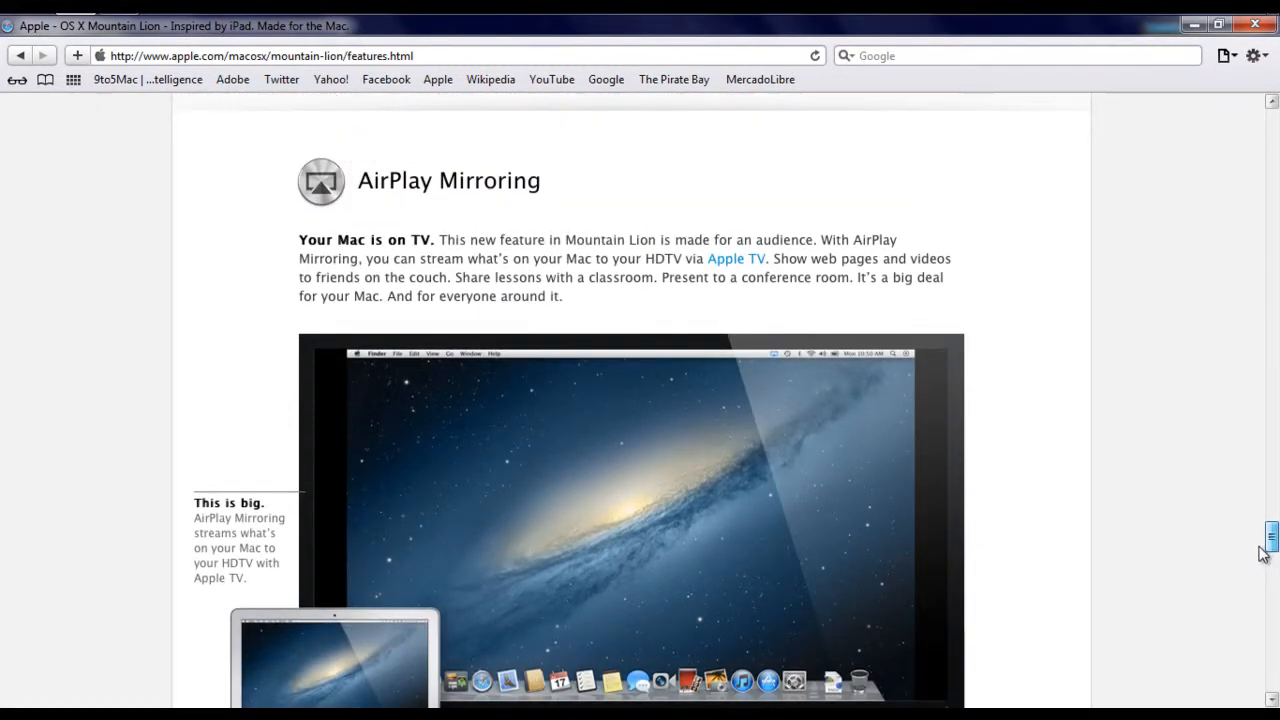
scroll(down, 3)
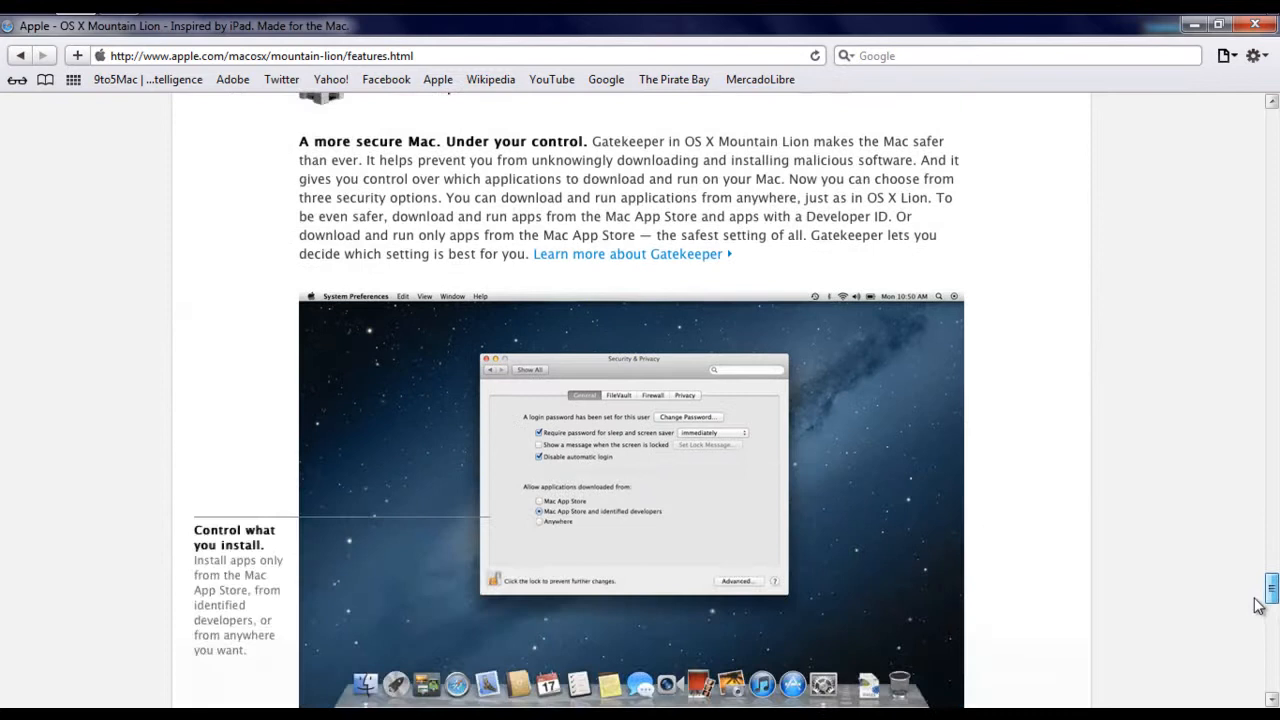
scroll(down, 3)
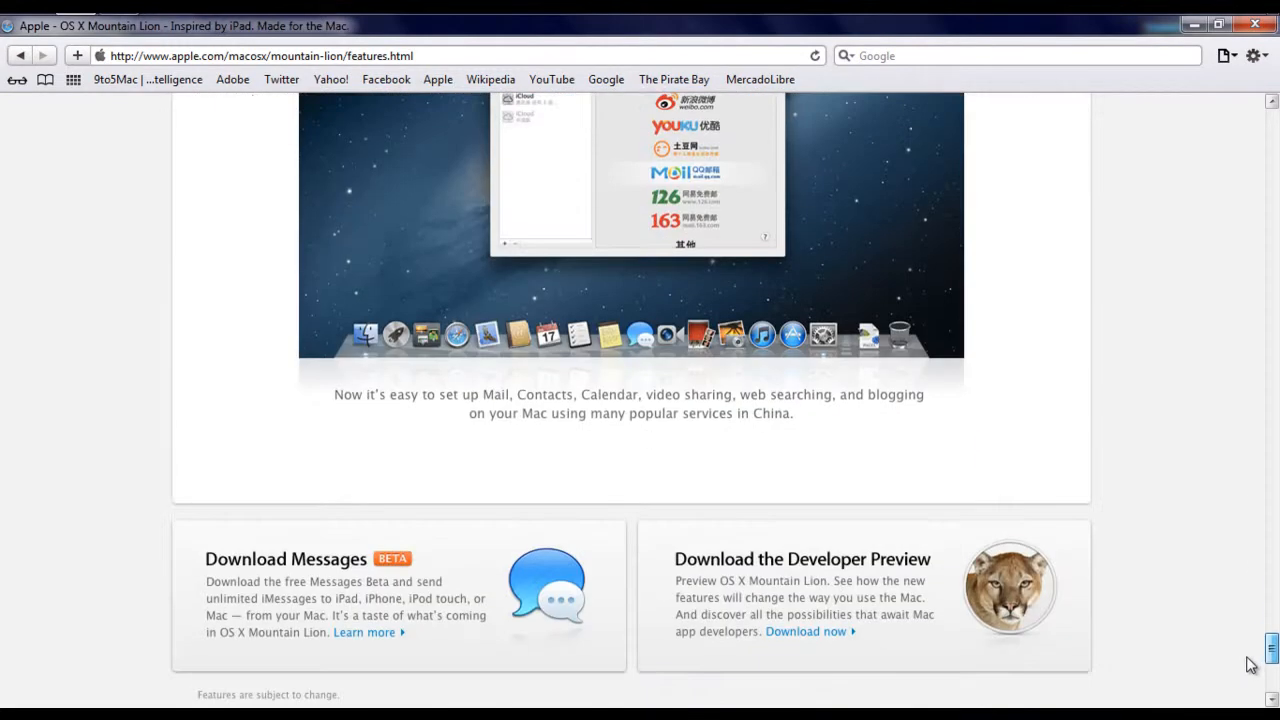
scroll(down, 3)
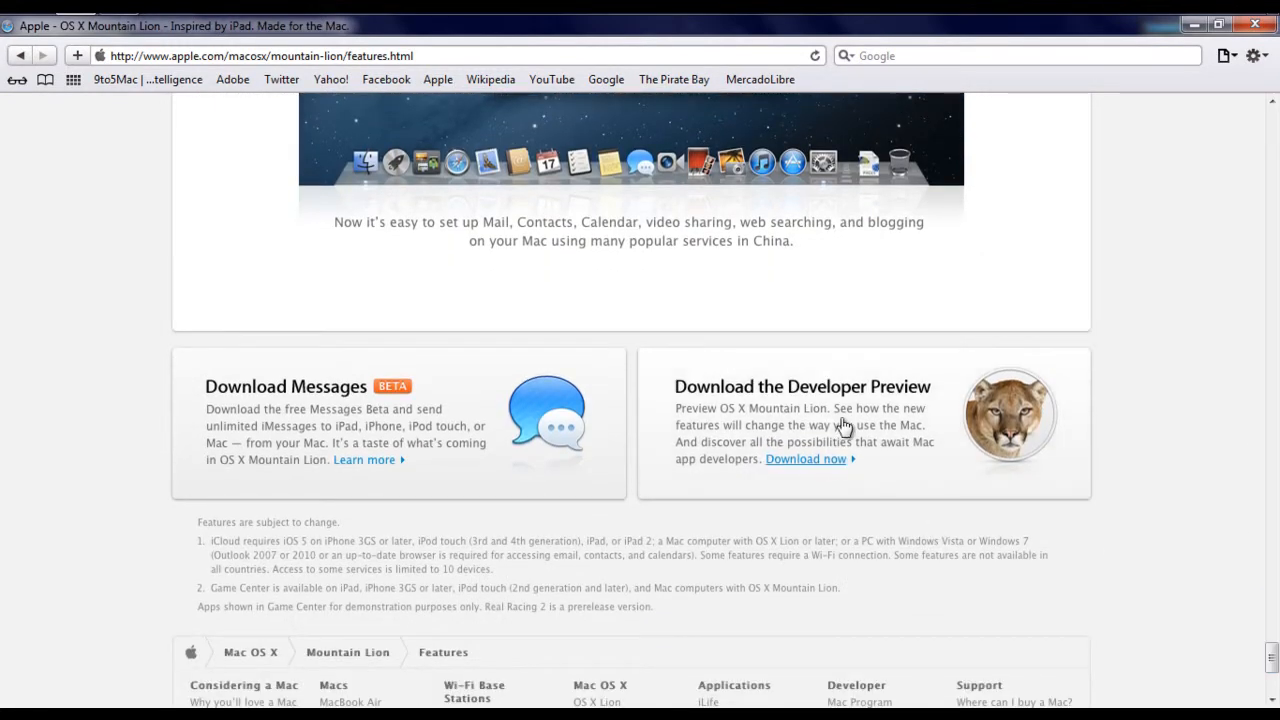
mouse_move(714, 483)
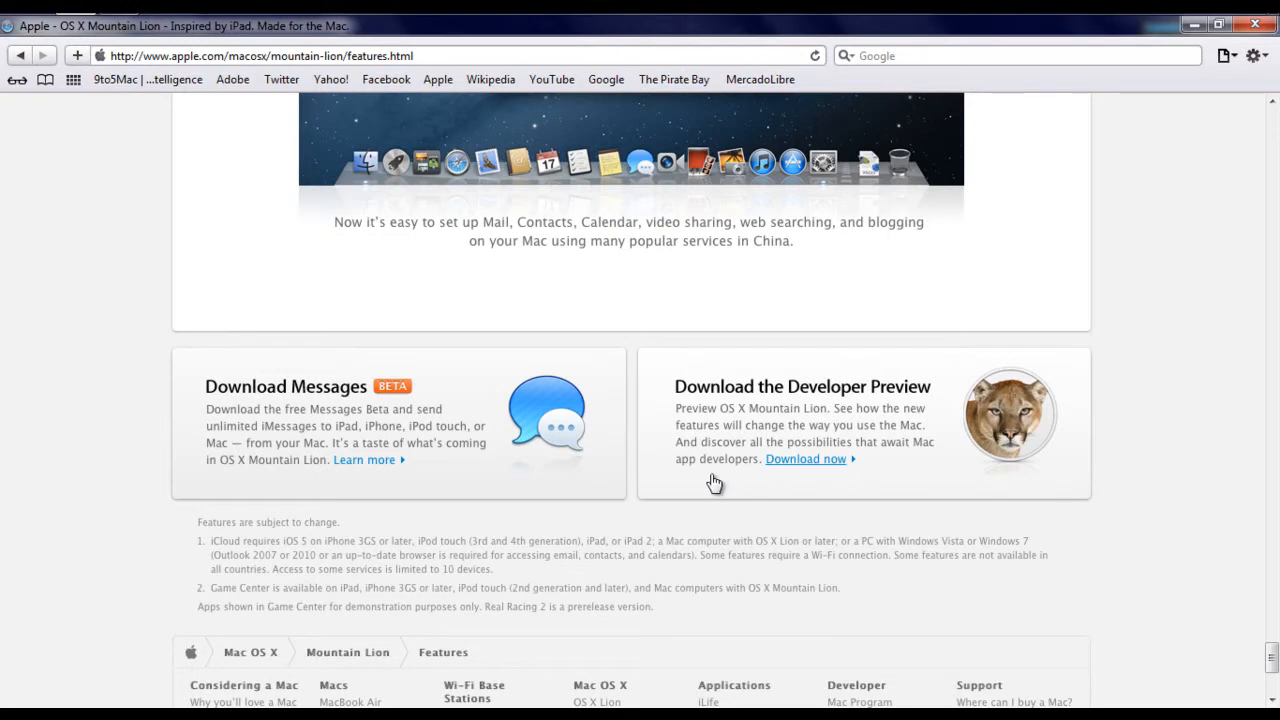
mouse_move(600, 530)
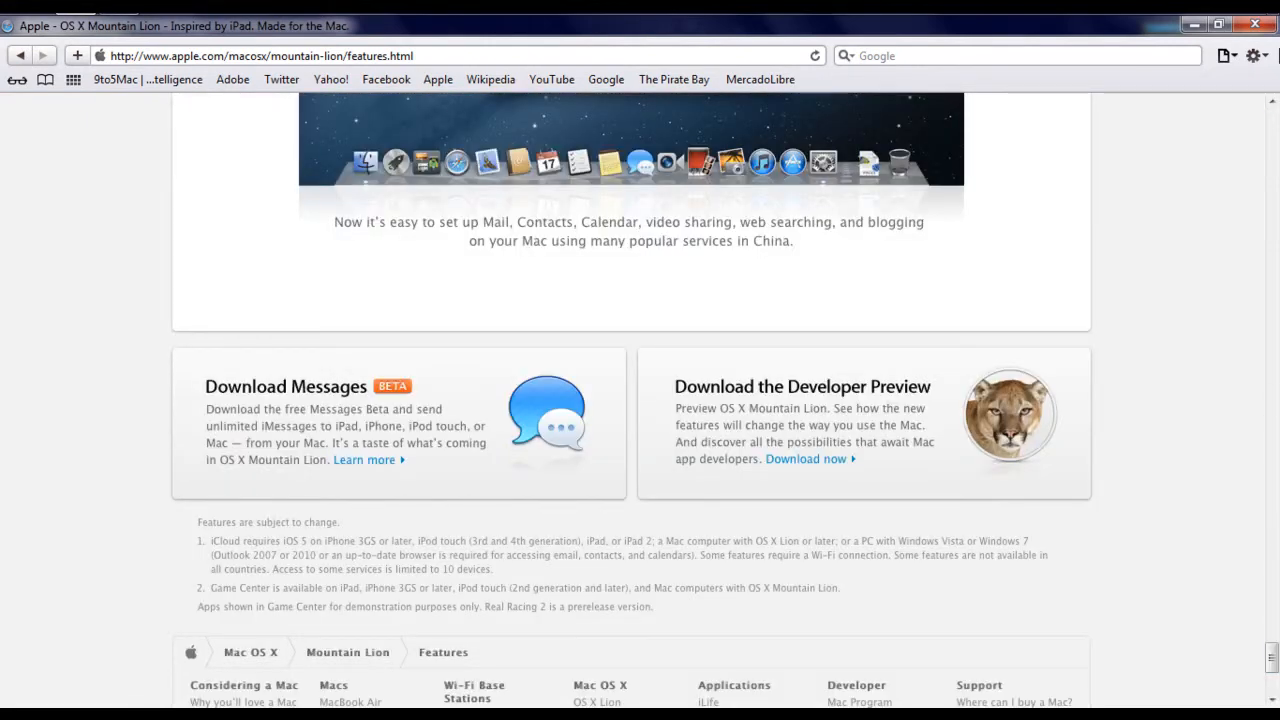
Scroll up to the "Inspired by iPad. Re-imagined for Mac." headline.
scroll(up, 3)
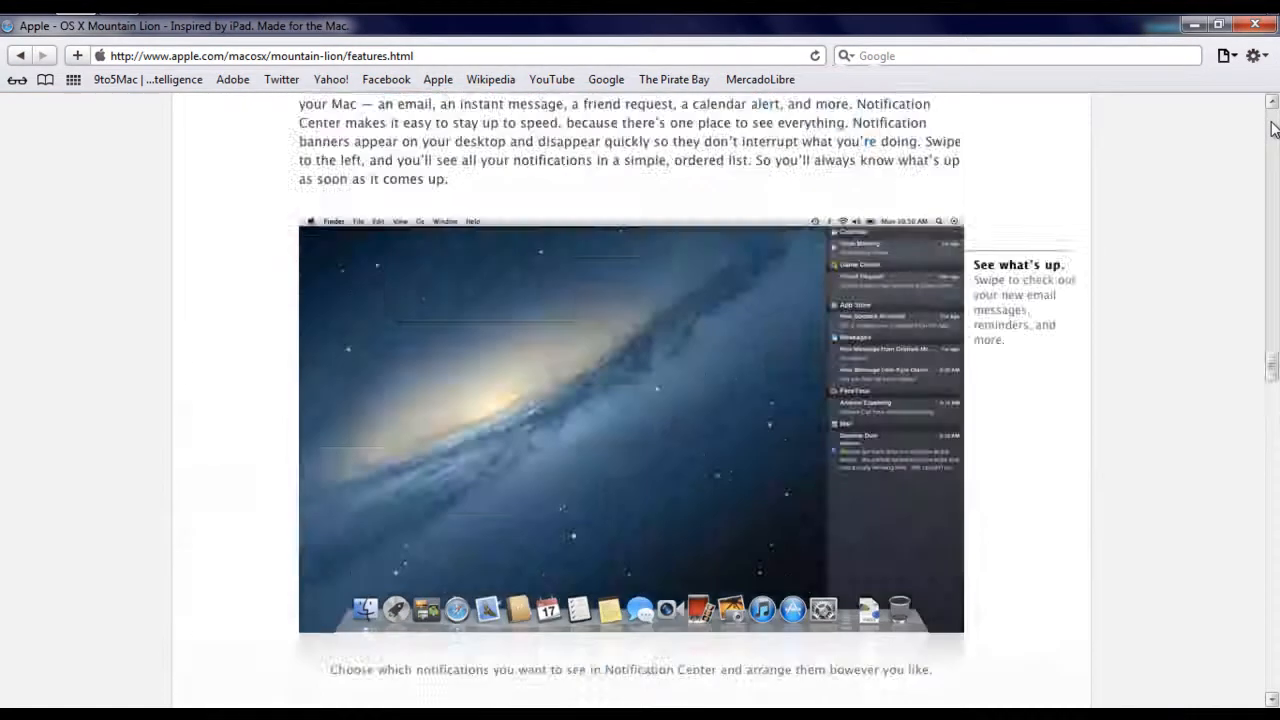
scroll(up, 3)
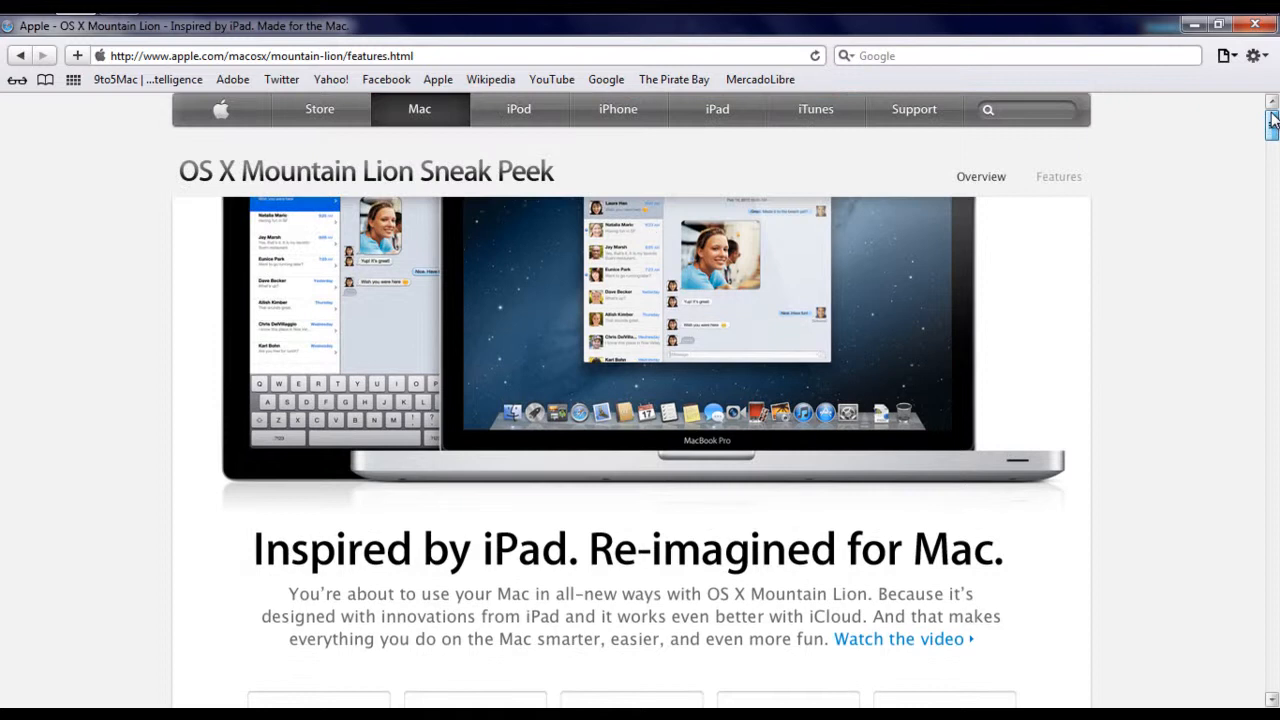